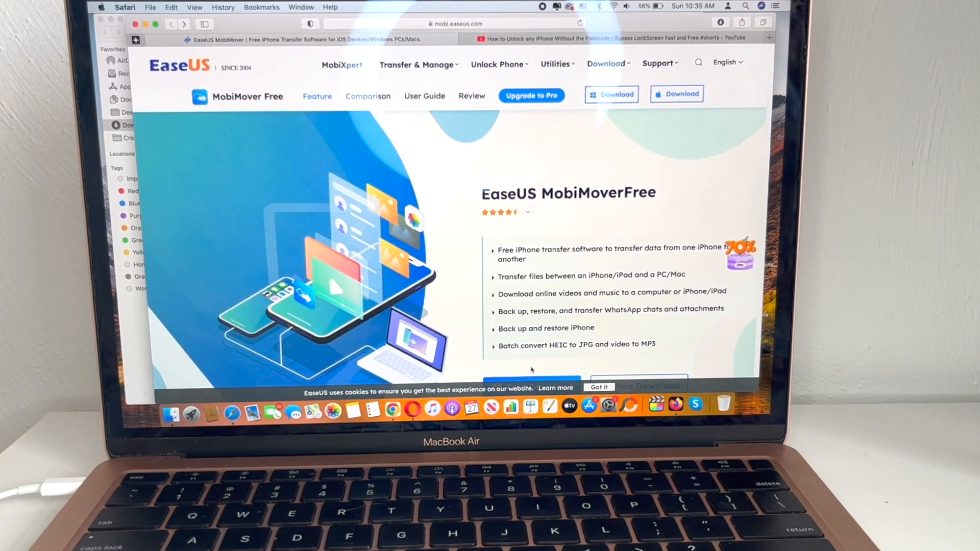
mouse_move(521, 243)
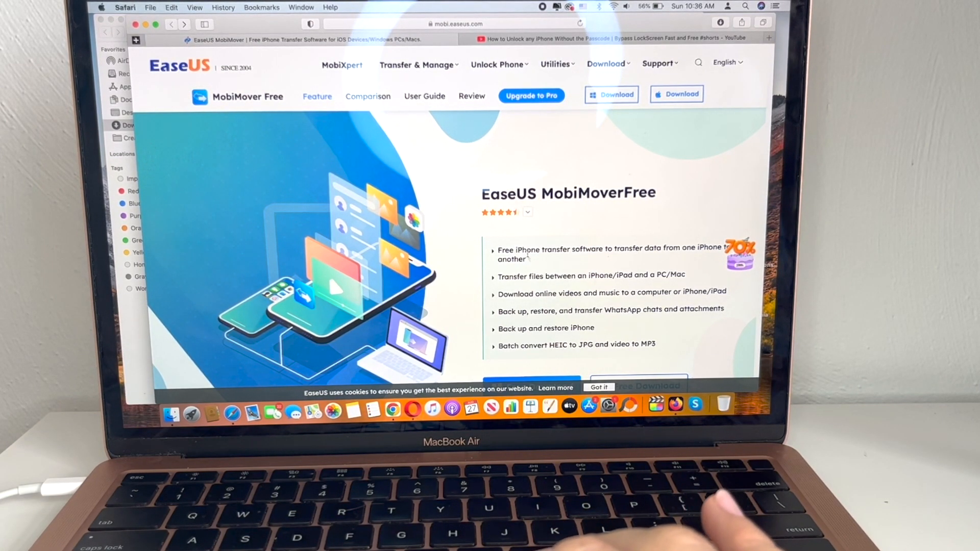
Step: Scroll the EaseUS website and download MobiMover for Mac
scroll(down, 3)
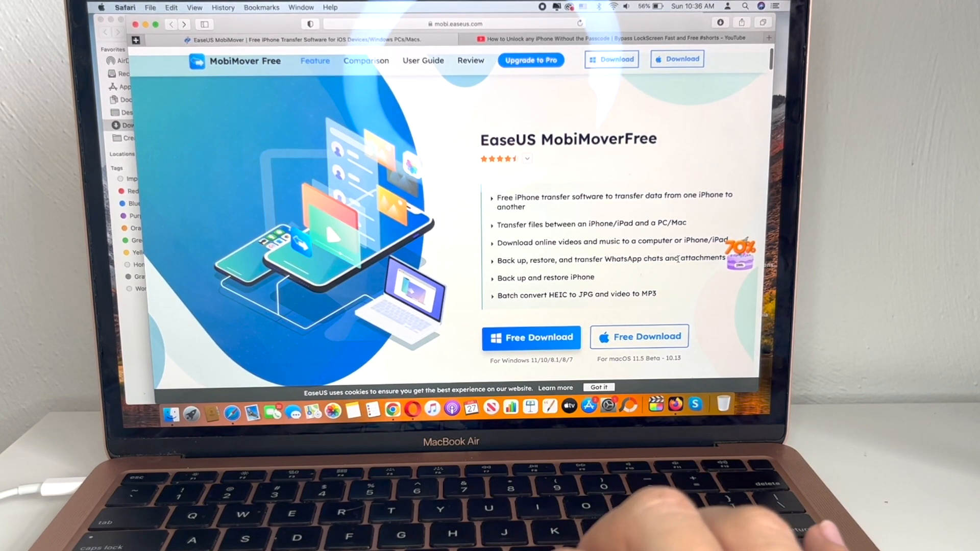
scroll(down, 3)
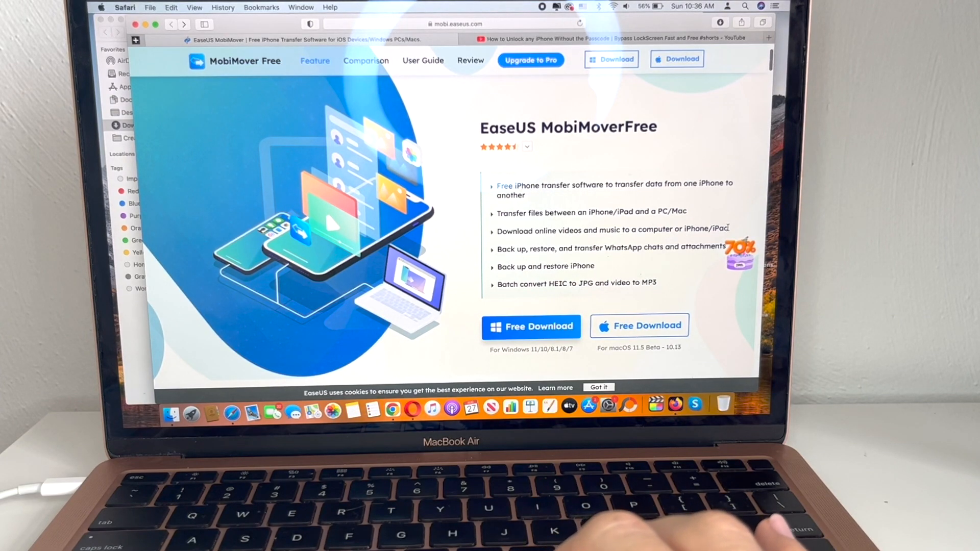
mouse_move(562, 244)
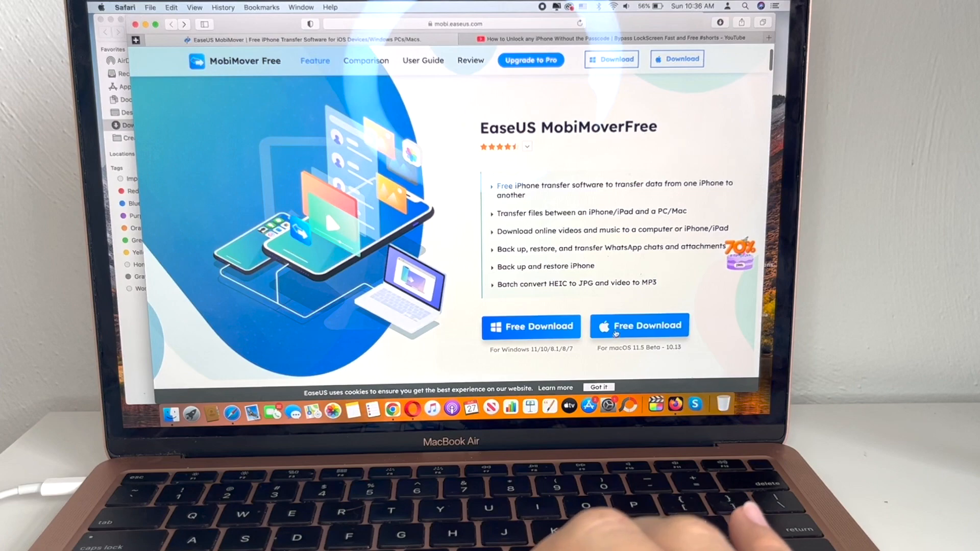
click(638, 326)
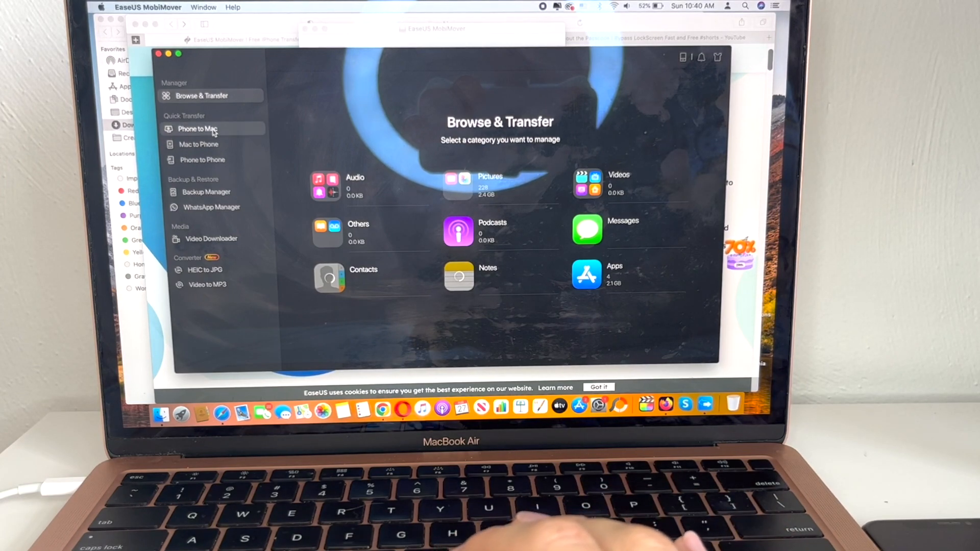
Step: Browse Phone to Mac, Mac to Phone, Phone to Phone, Backup Manager, WhatsApp Manager, then Video Downloader
click(198, 129)
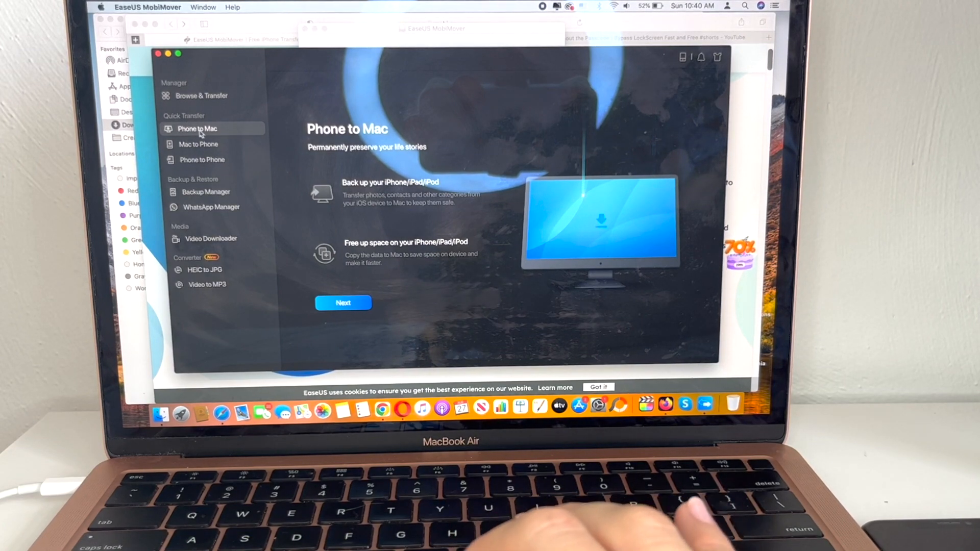
click(199, 144)
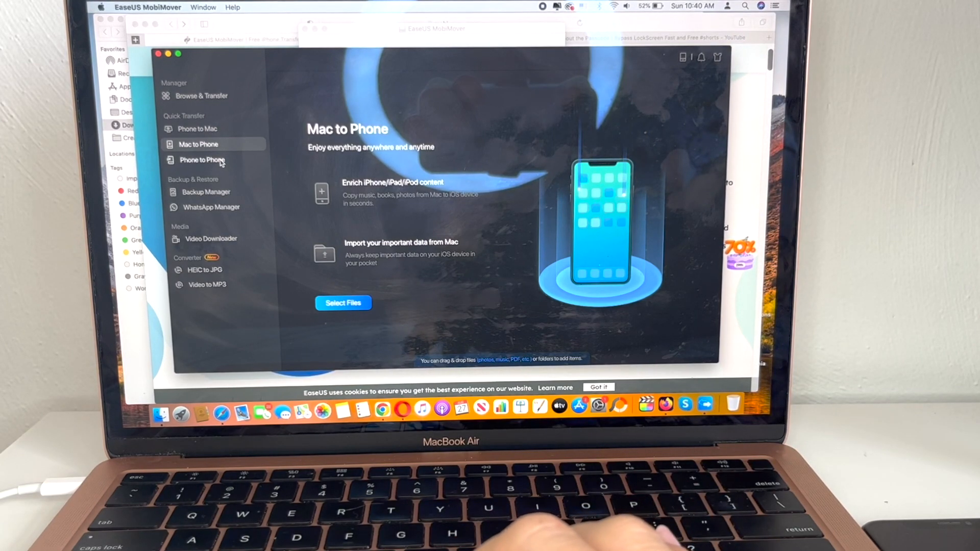
click(201, 159)
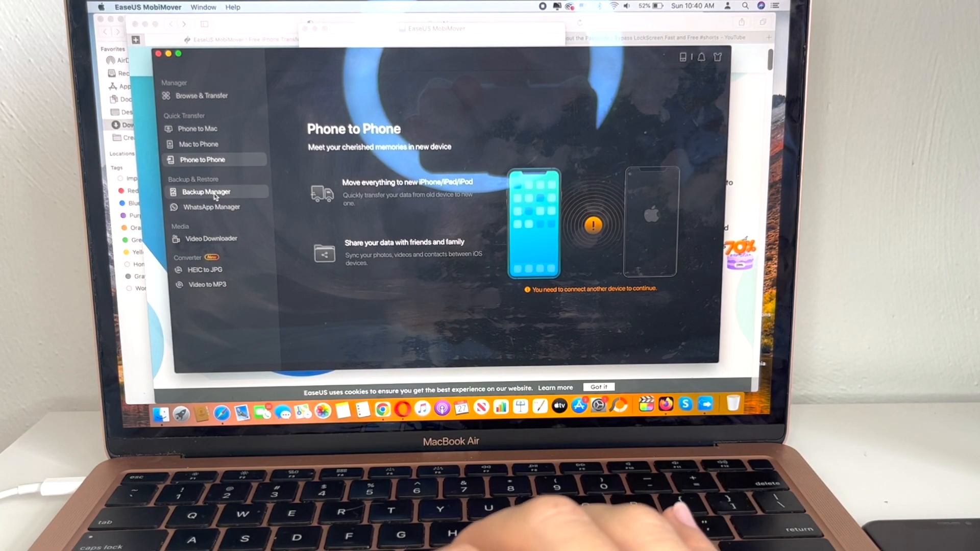
click(206, 192)
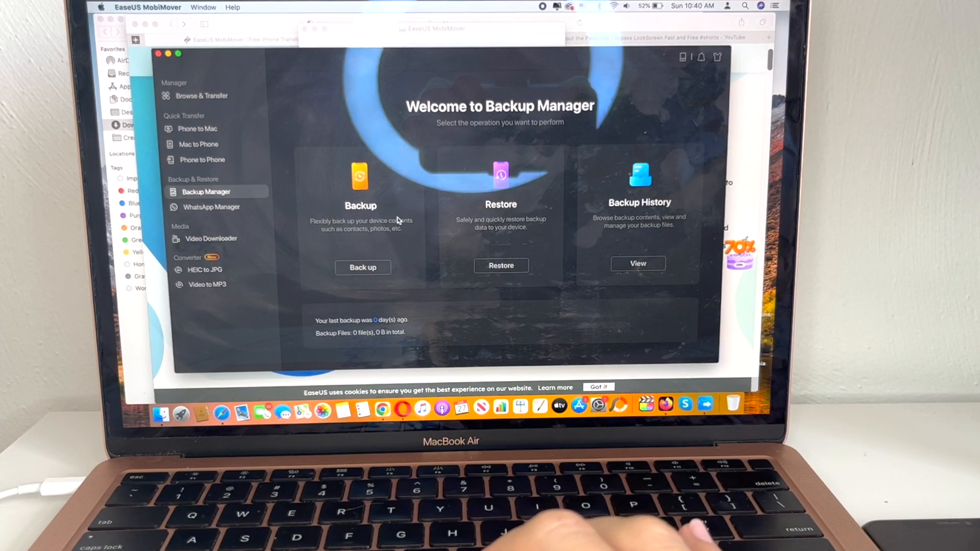
mouse_move(524, 259)
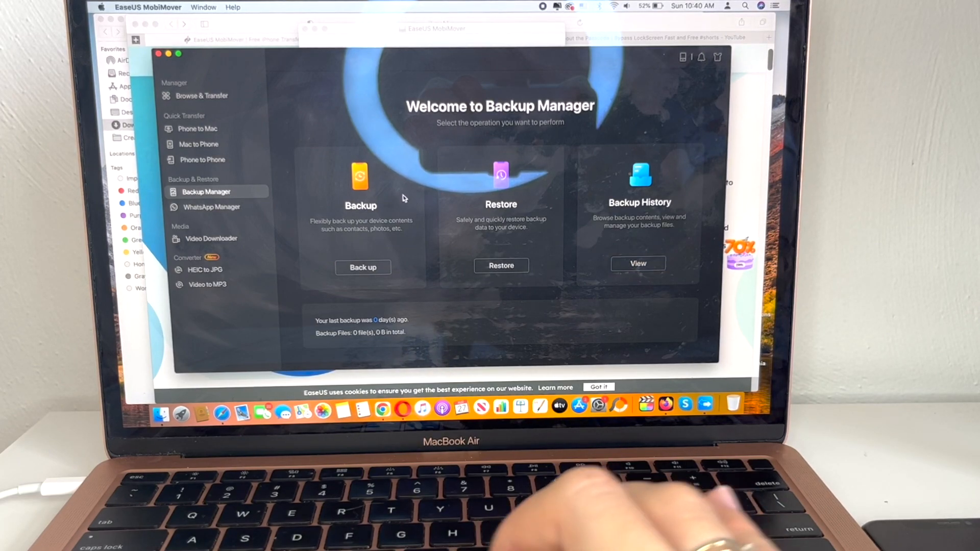
click(211, 207)
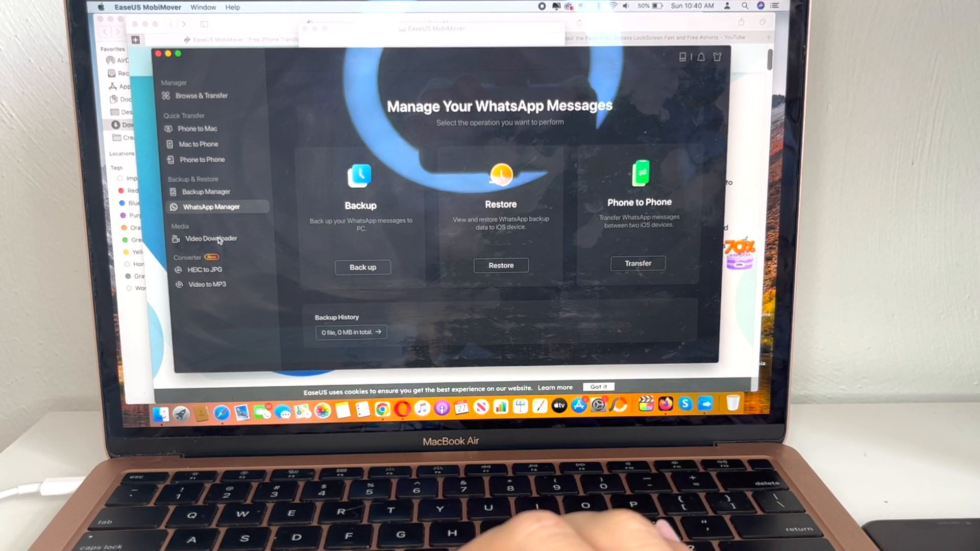
click(211, 238)
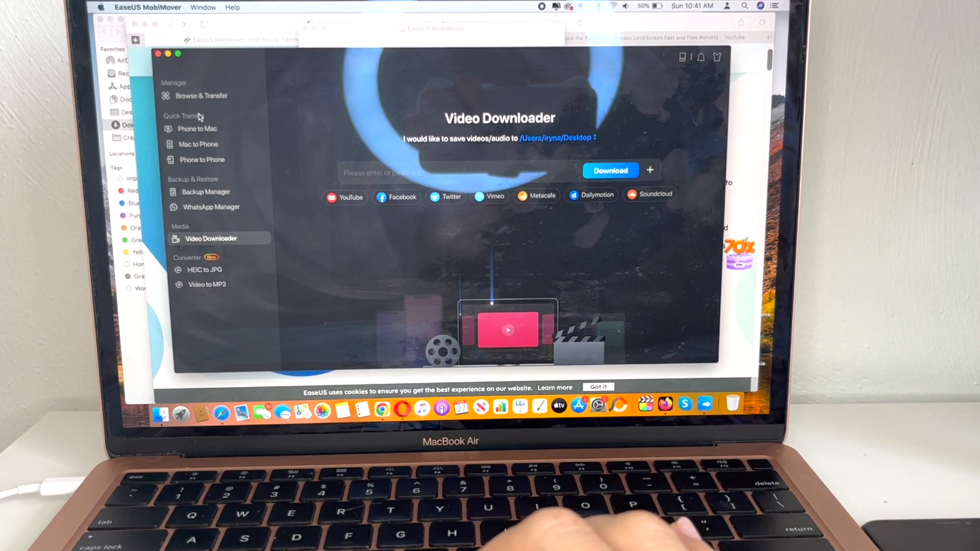
Step: Run a Phone to Mac transfer of the Pictures category, copying 228 items to the Mac
click(197, 128)
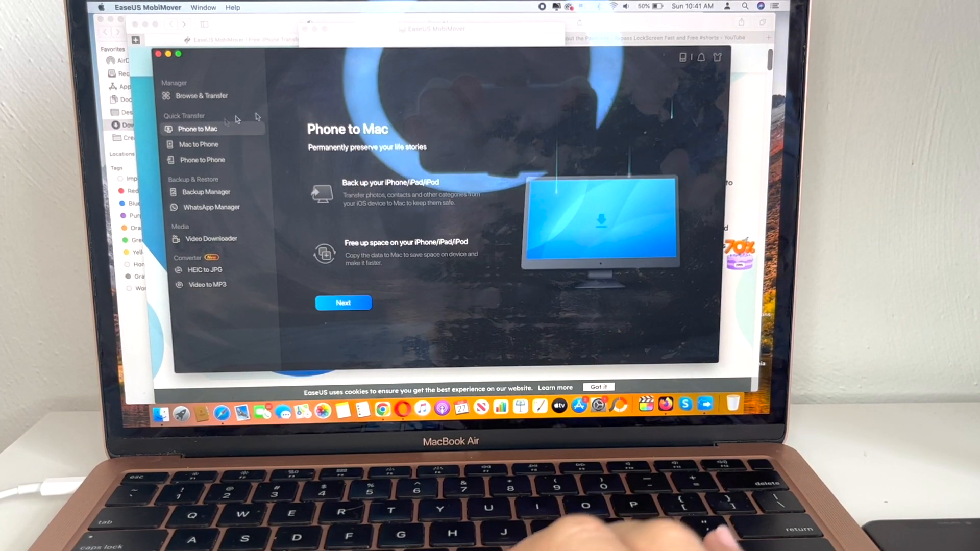
click(343, 302)
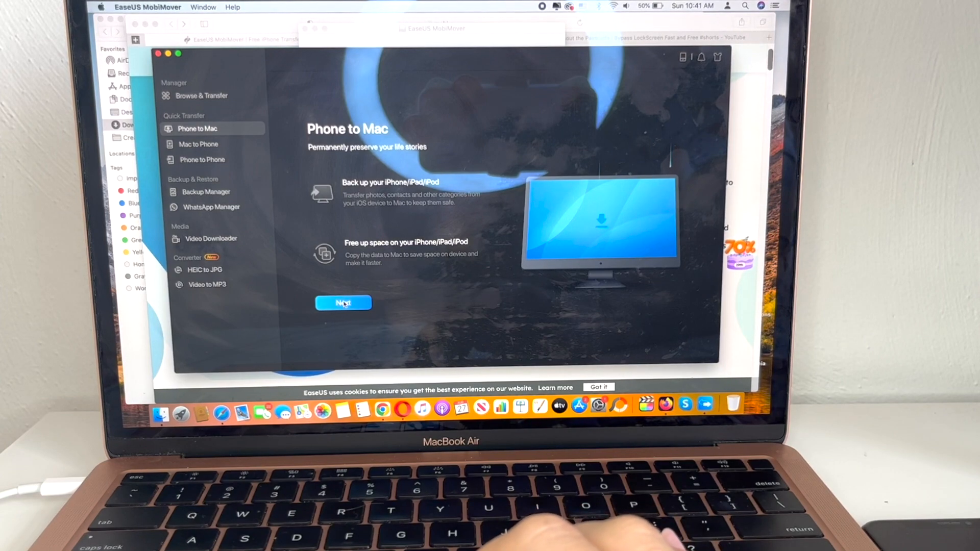
click(343, 303)
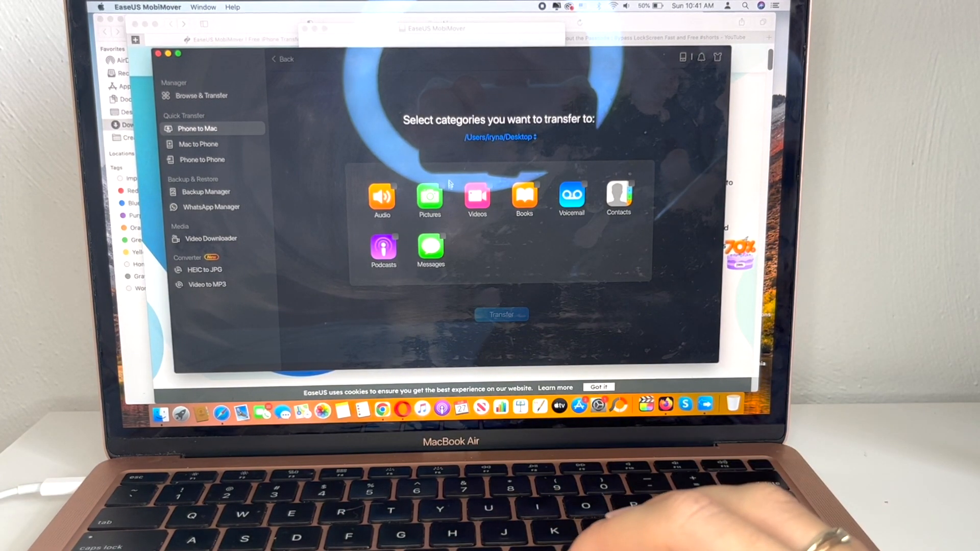
click(523, 198)
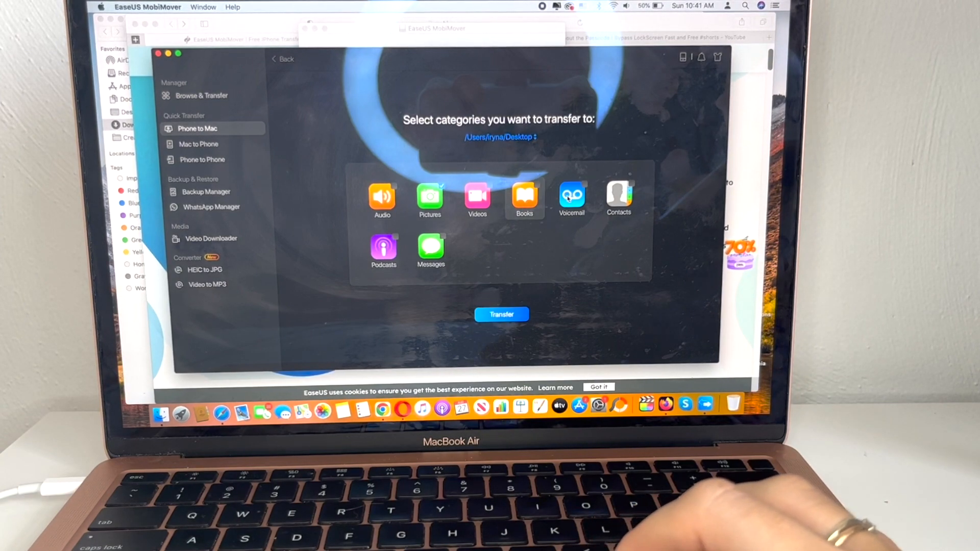
click(618, 198)
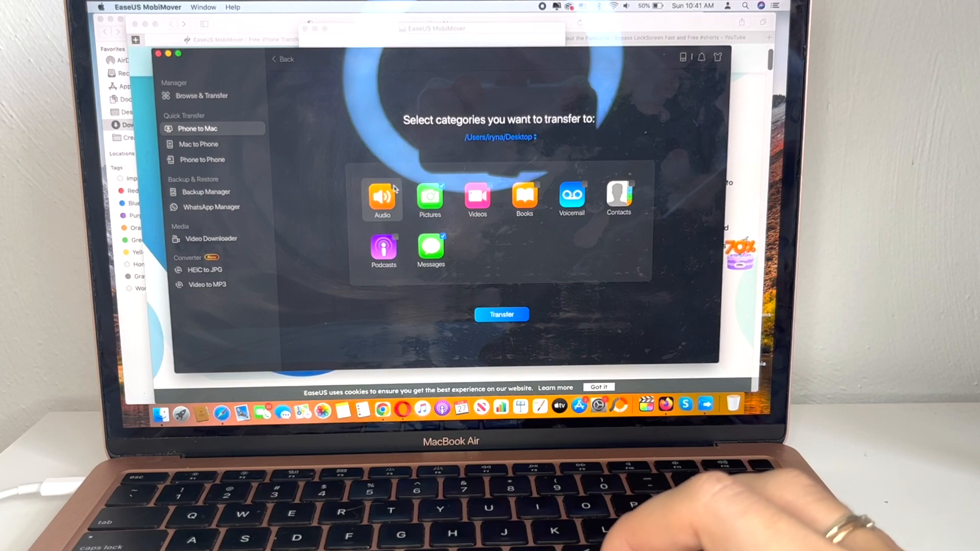
click(382, 200)
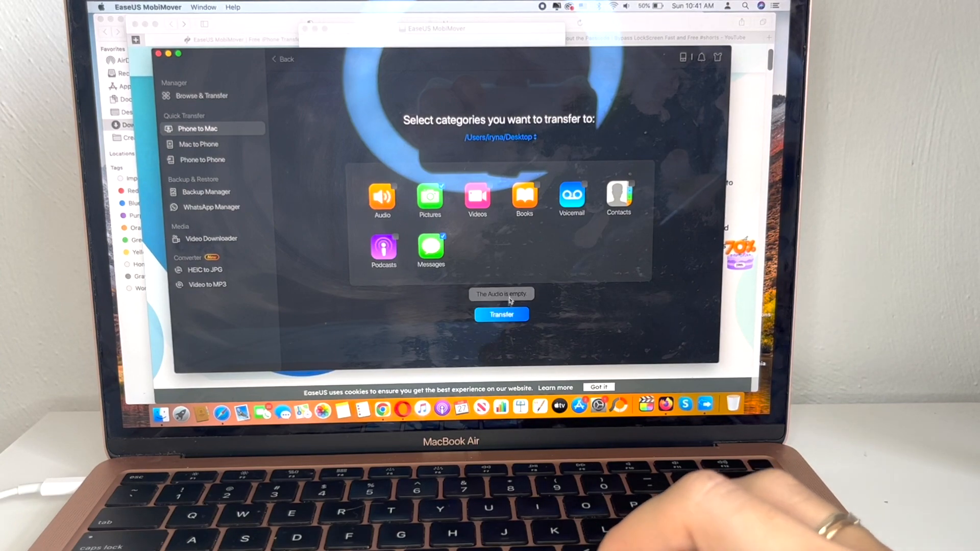
click(500, 314)
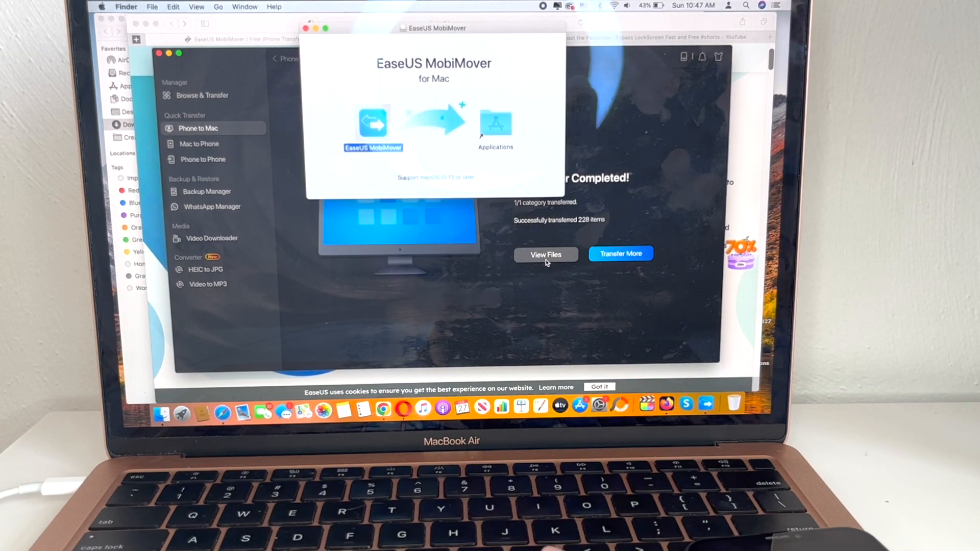
Step: View the transferred files in Finder and open the exported Picture folder
click(545, 254)
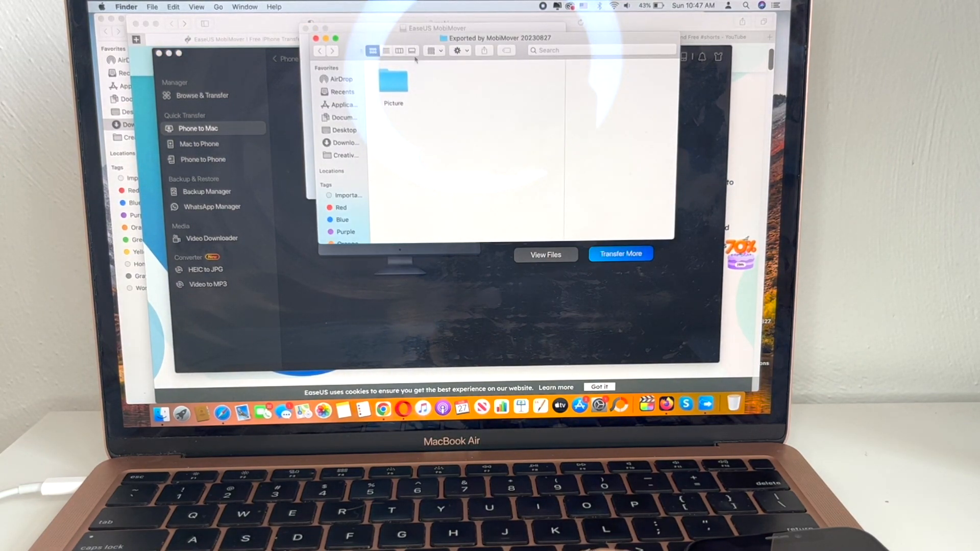
click(393, 82)
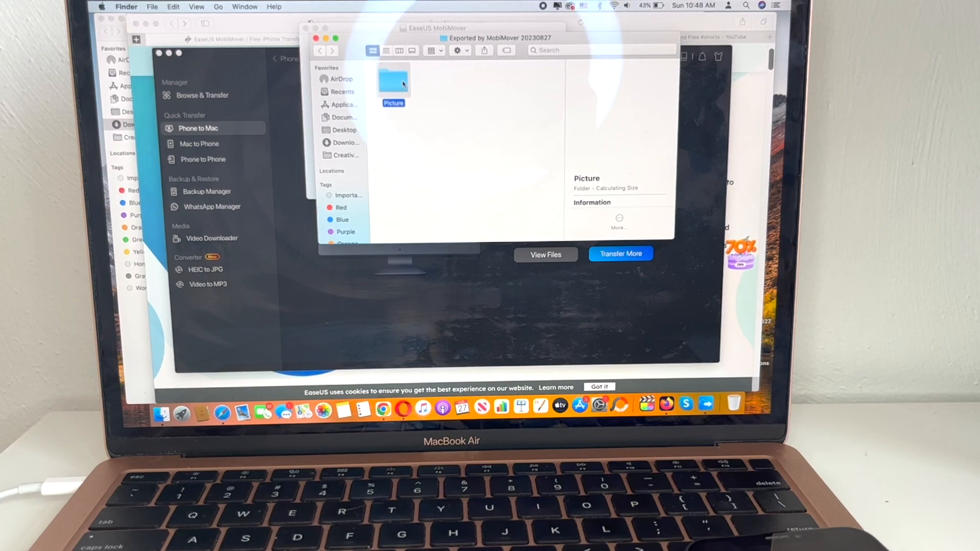
double_click(393, 81)
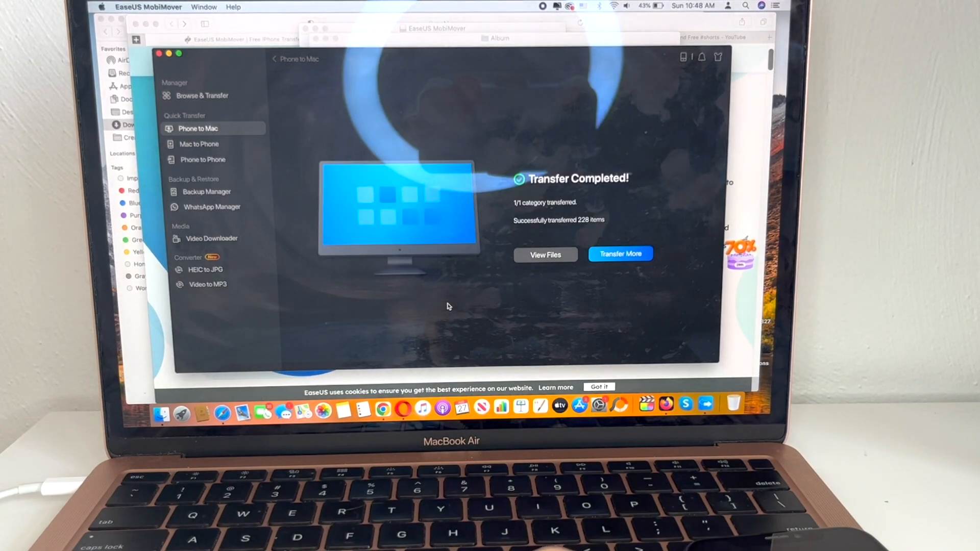
Step: Return to the MobiMover Free web page and scroll to the iPhone-to-PC transfer section
click(203, 95)
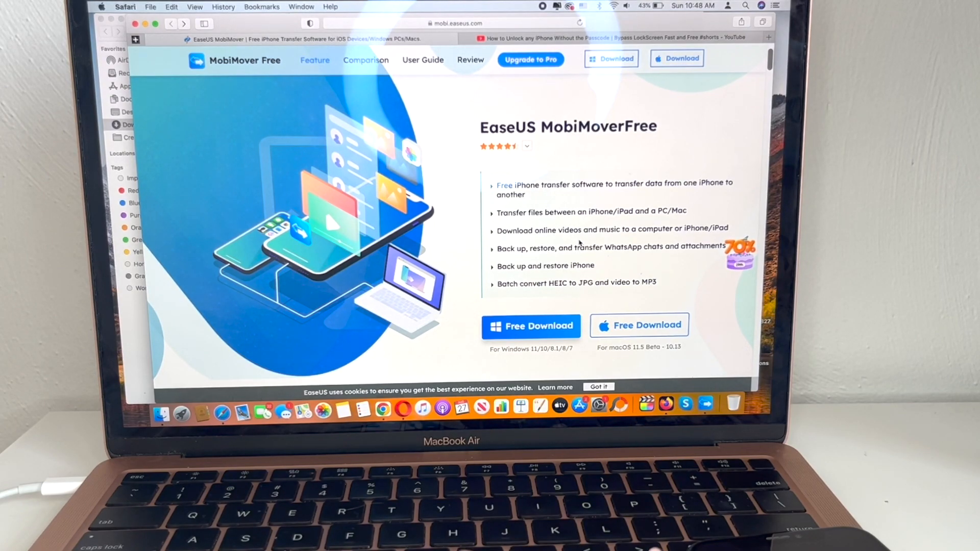
scroll(down, 3)
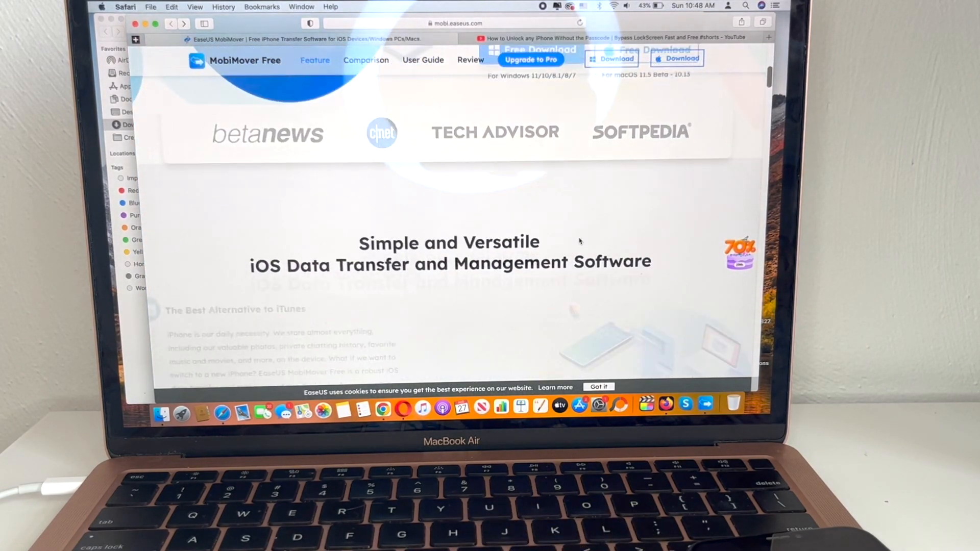
scroll(down, 3)
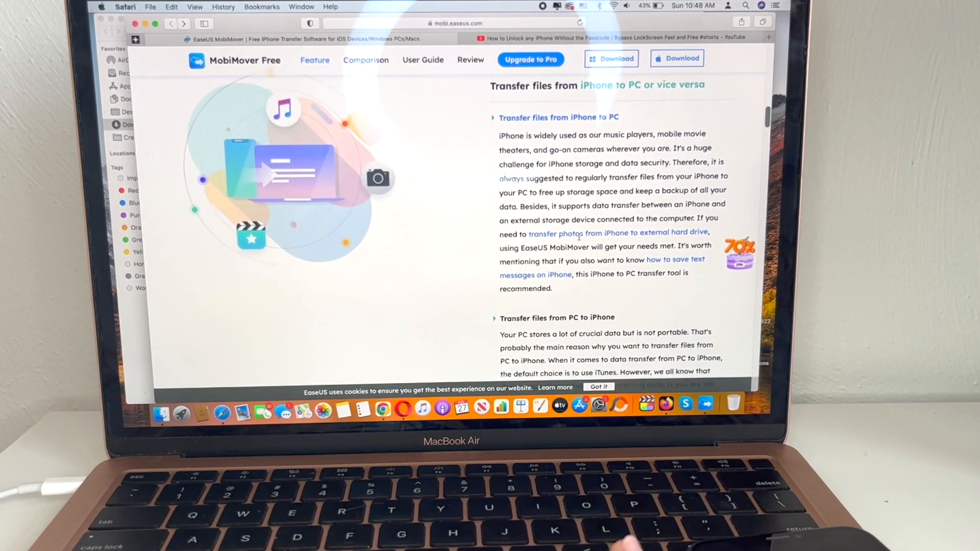